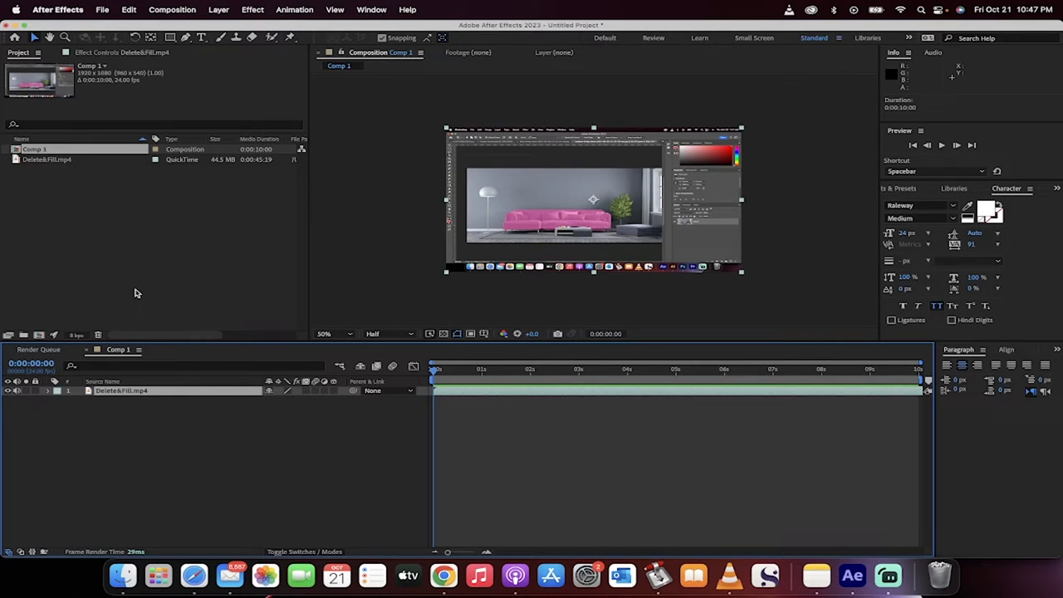
mouse_move(140, 272)
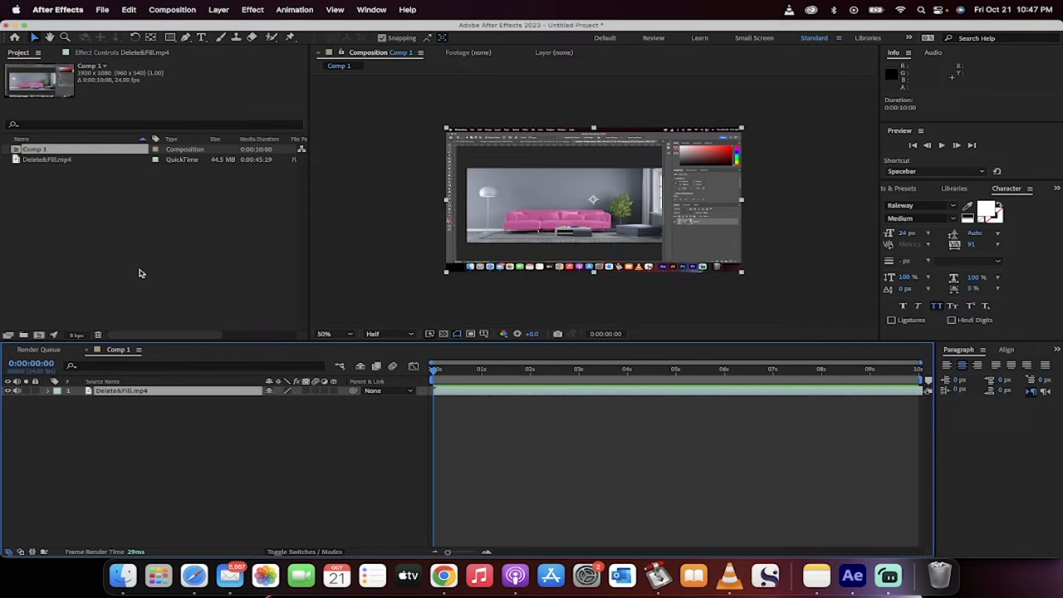
mouse_move(117, 425)
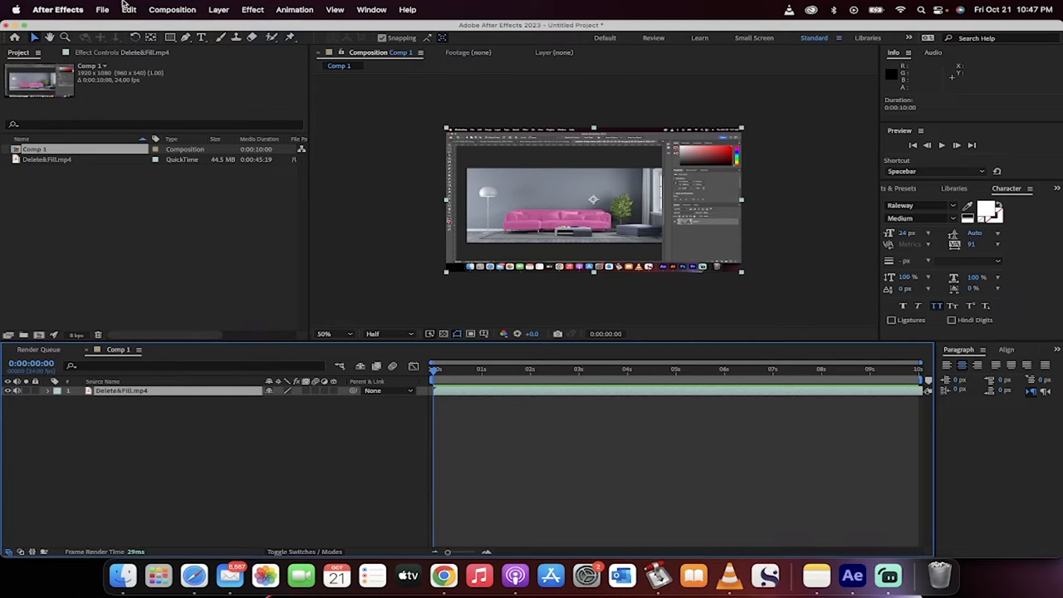
Add Comp 1 to the Render Queue via File > Export > Add to Render Queue.
left_click(103, 10)
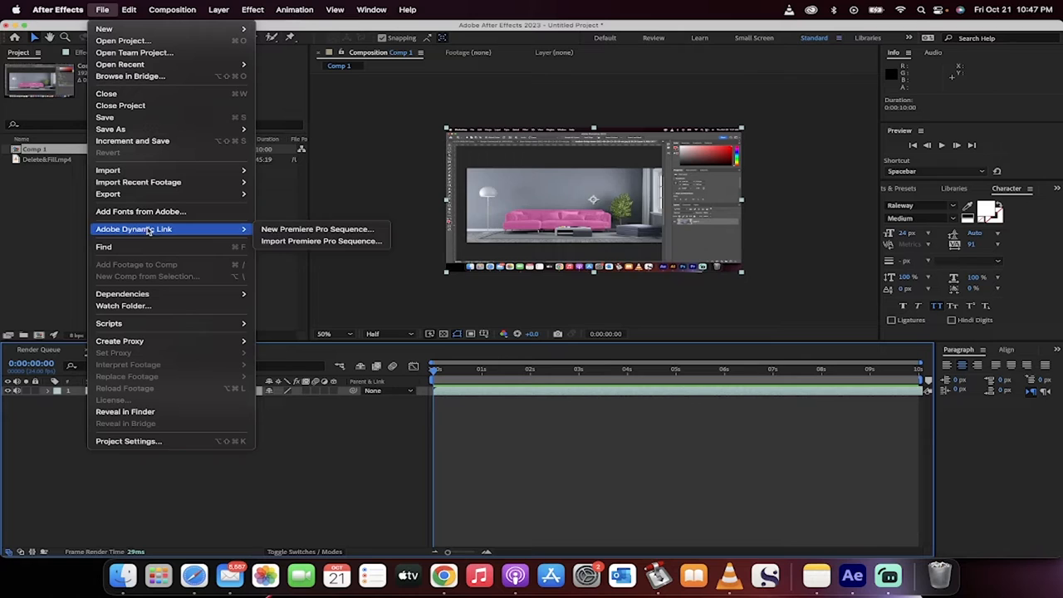
mouse_move(106, 193)
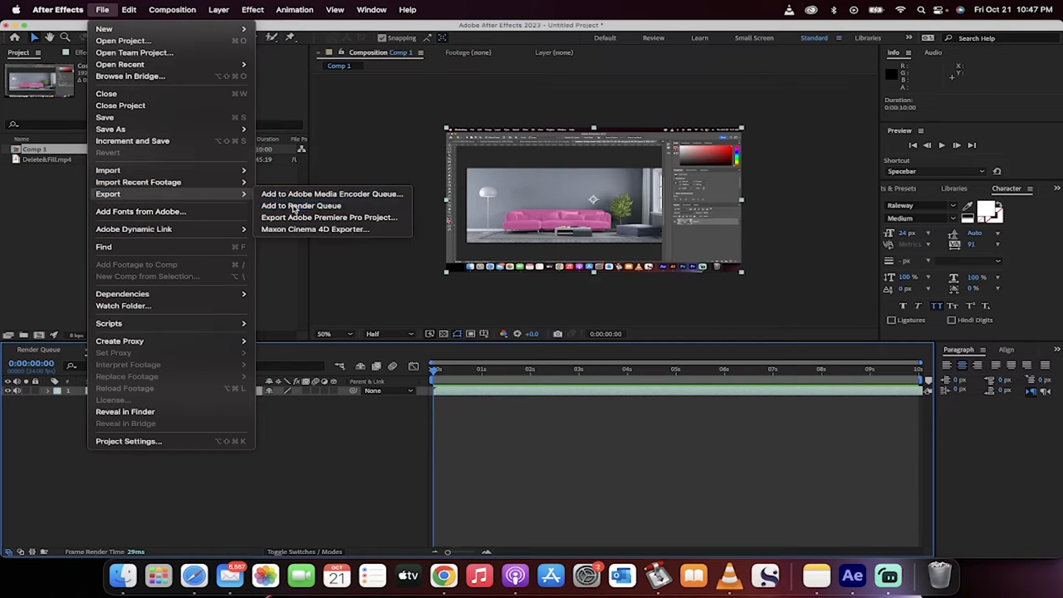
left_click(301, 206)
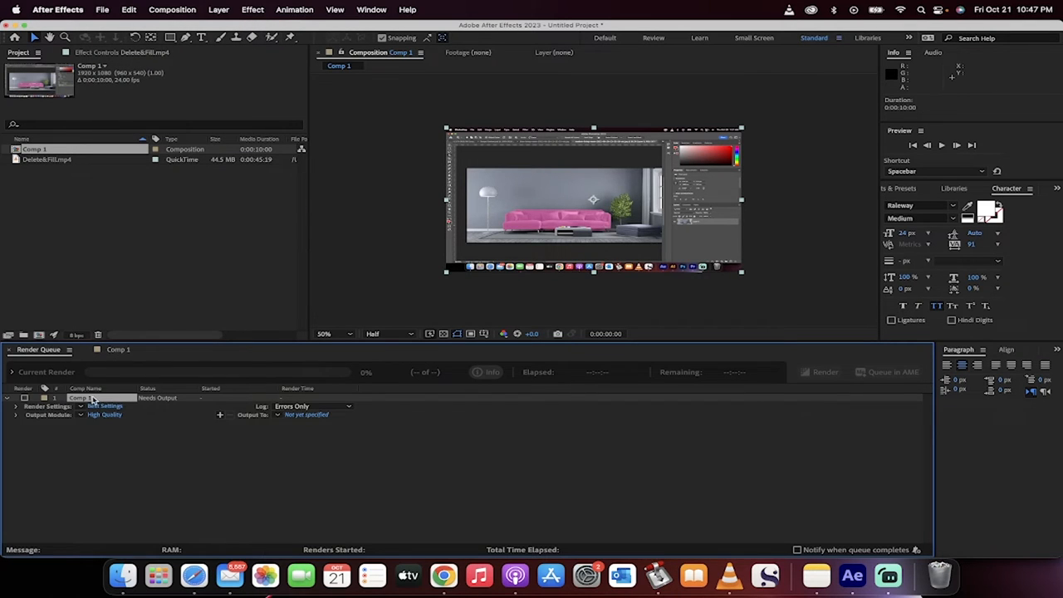
mouse_move(65, 422)
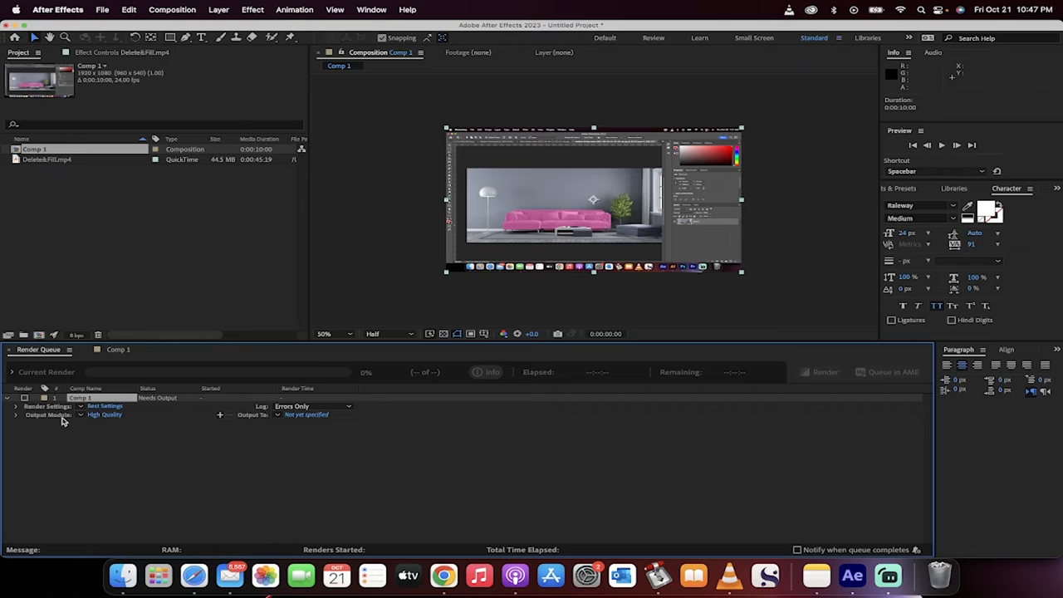
mouse_move(87, 423)
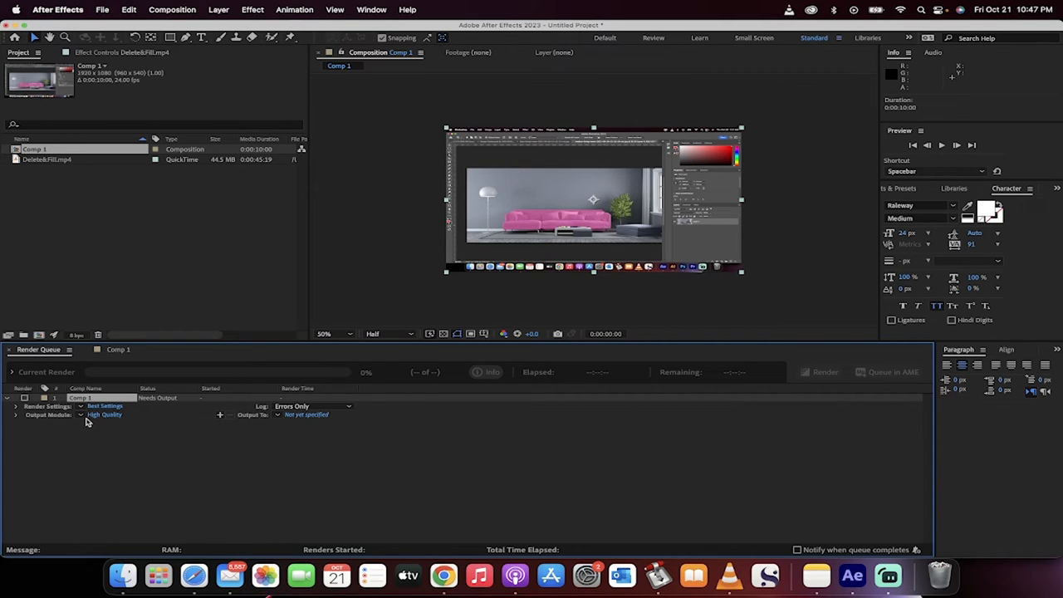
left_click(103, 416)
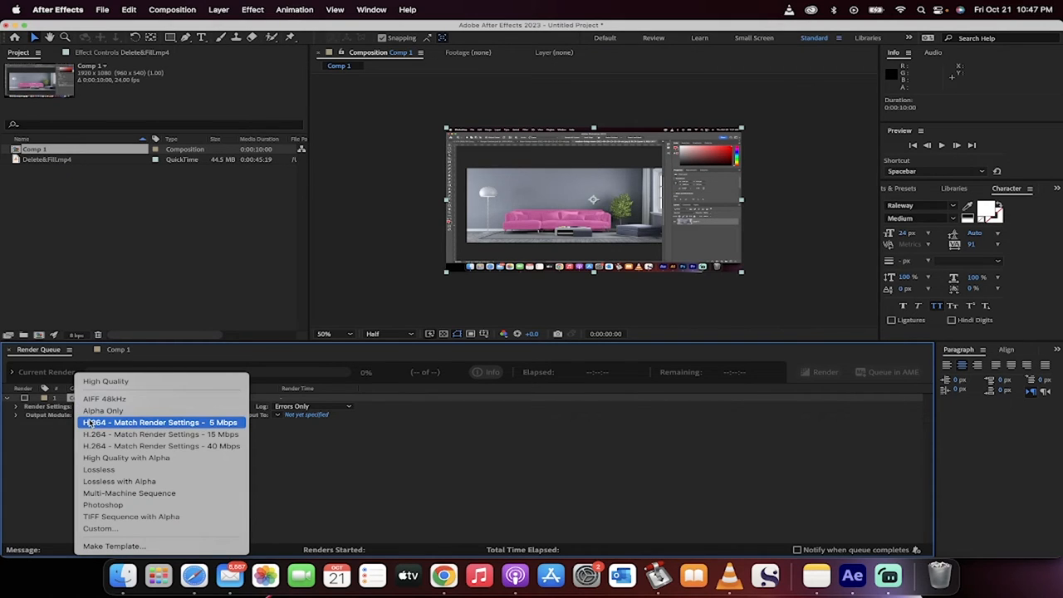
mouse_move(159, 434)
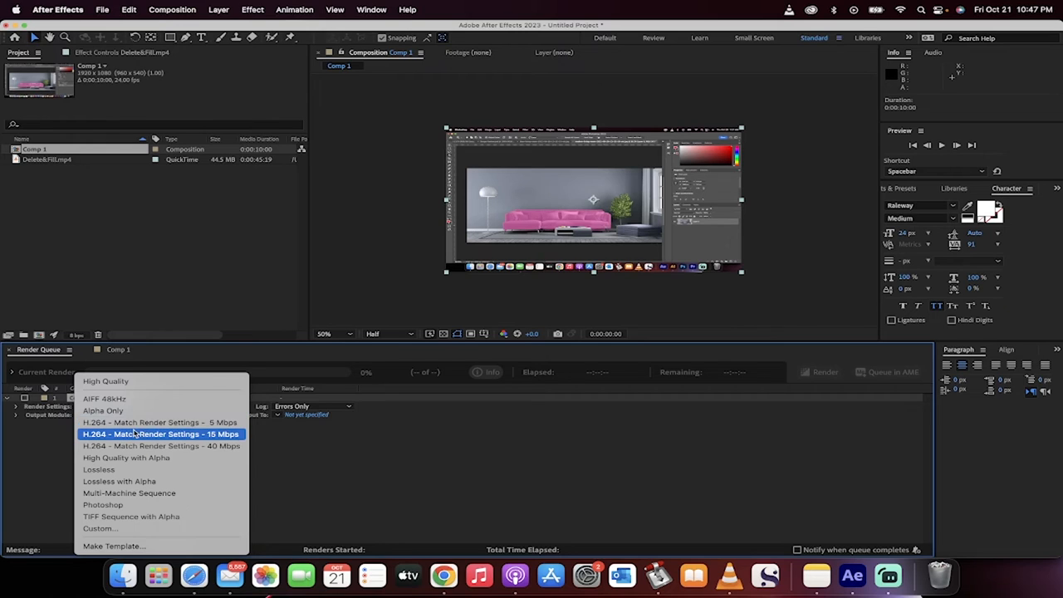
mouse_move(159, 422)
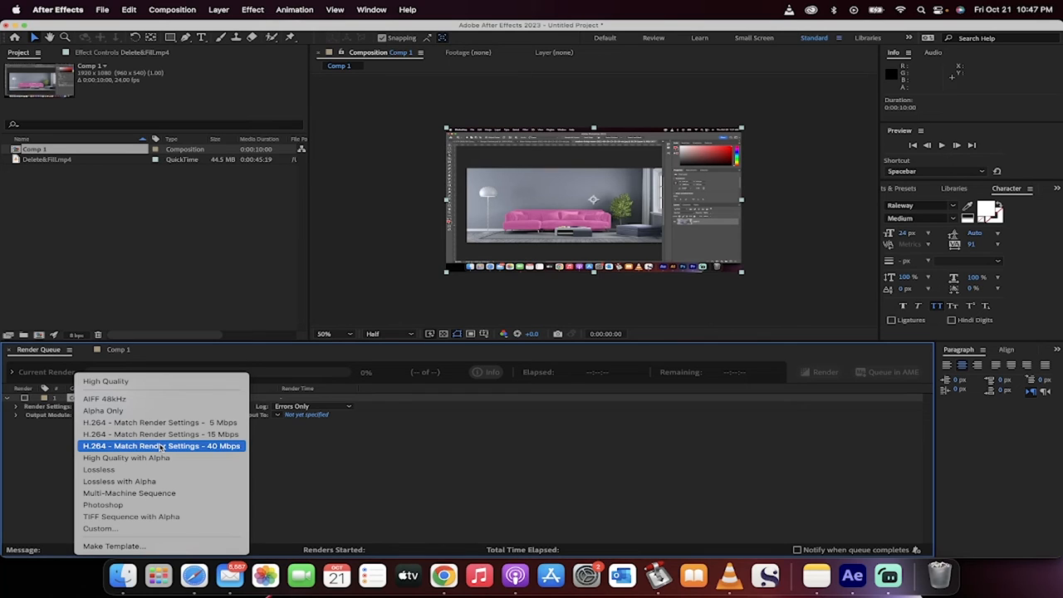
mouse_move(161, 482)
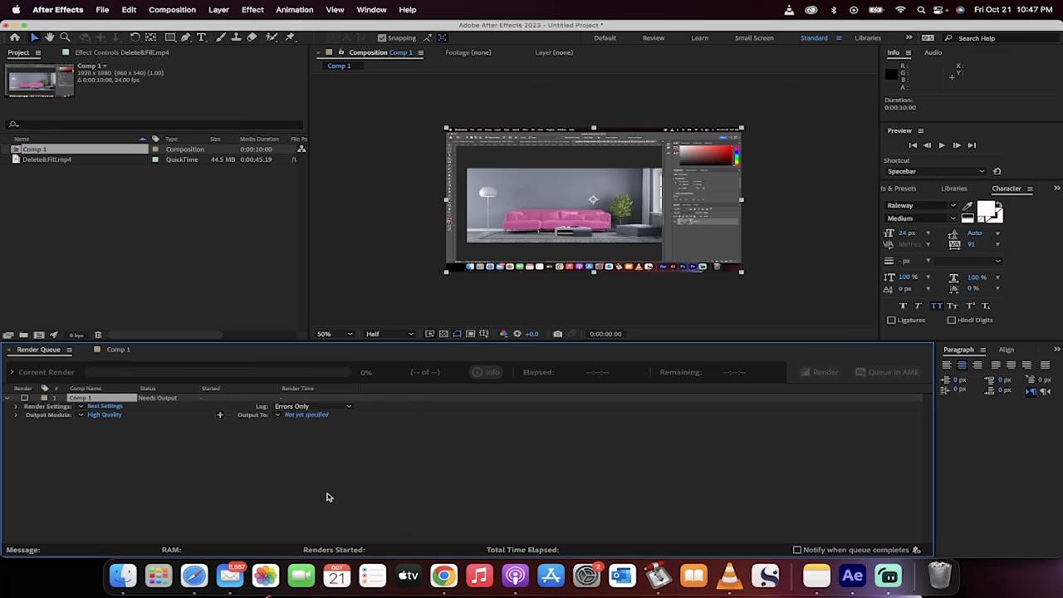
mouse_move(851, 575)
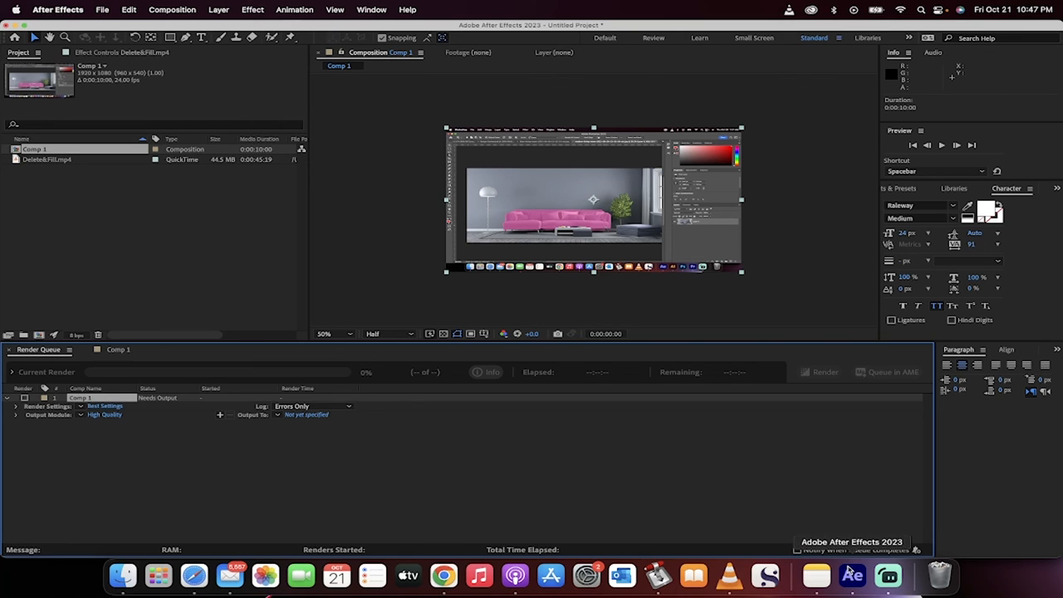